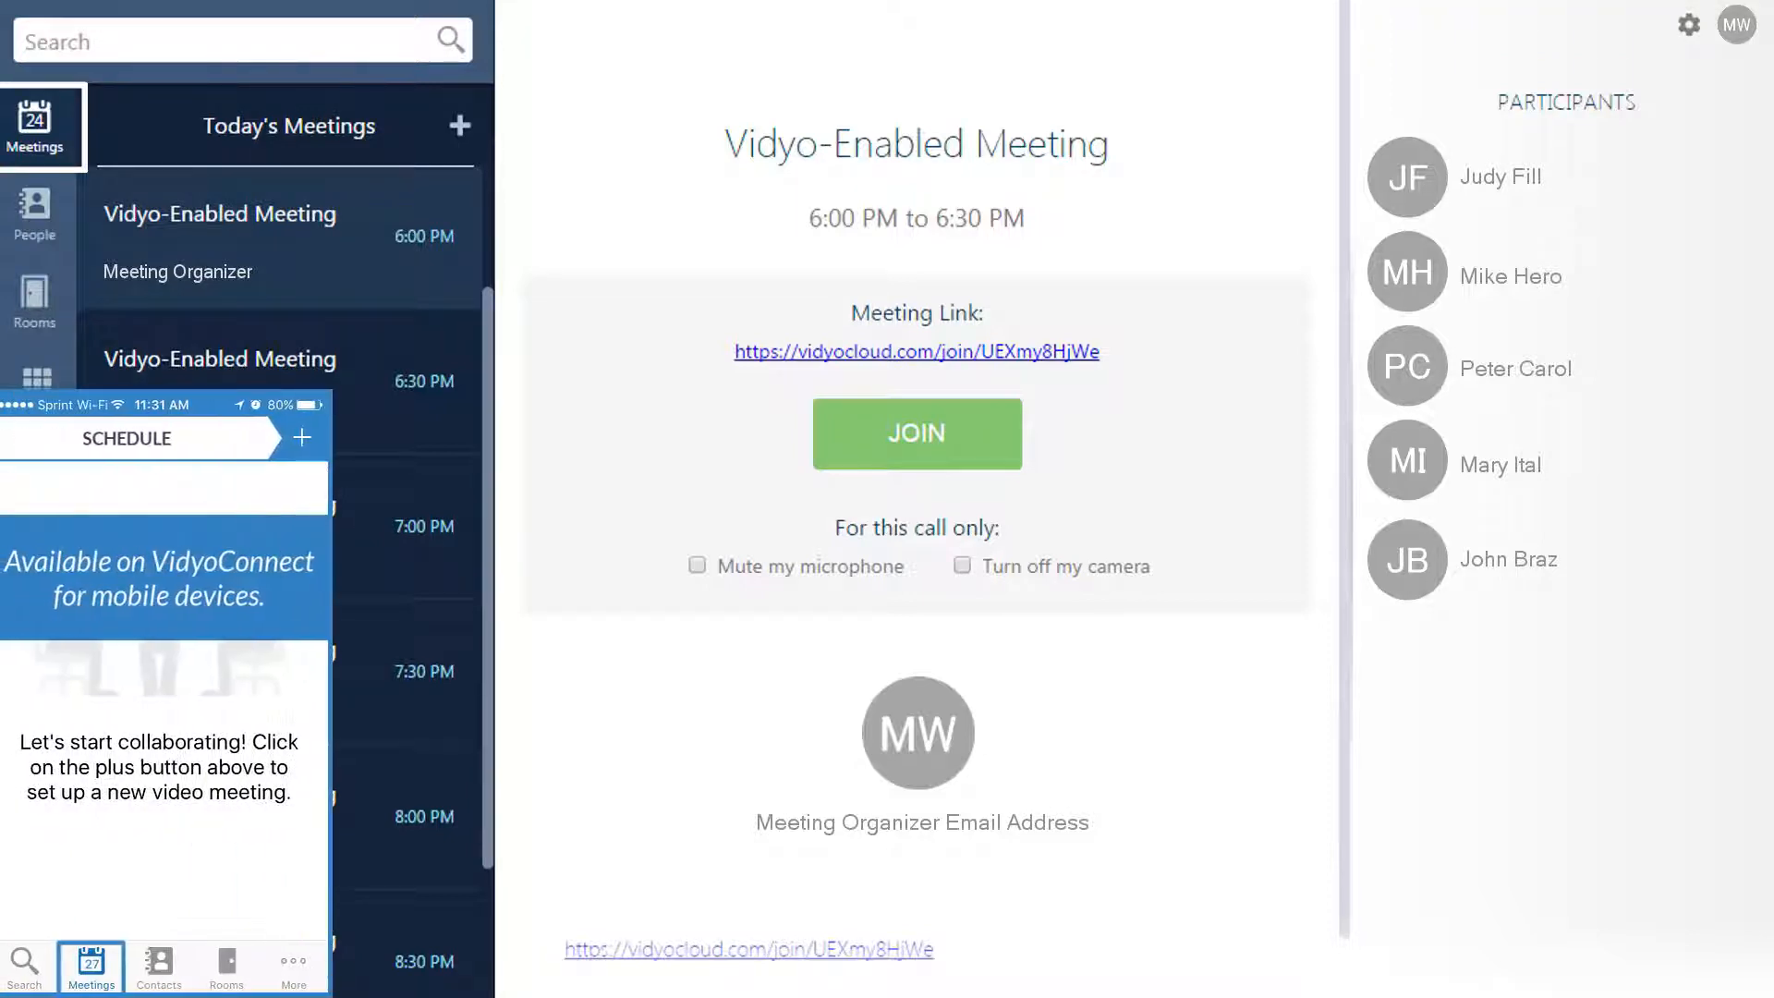
Step: Join the Vidyo-Enabled Meeting from Today's Meetings, entering the Public Training Room
{"action": "left_click", "coordinate": [459, 125]}
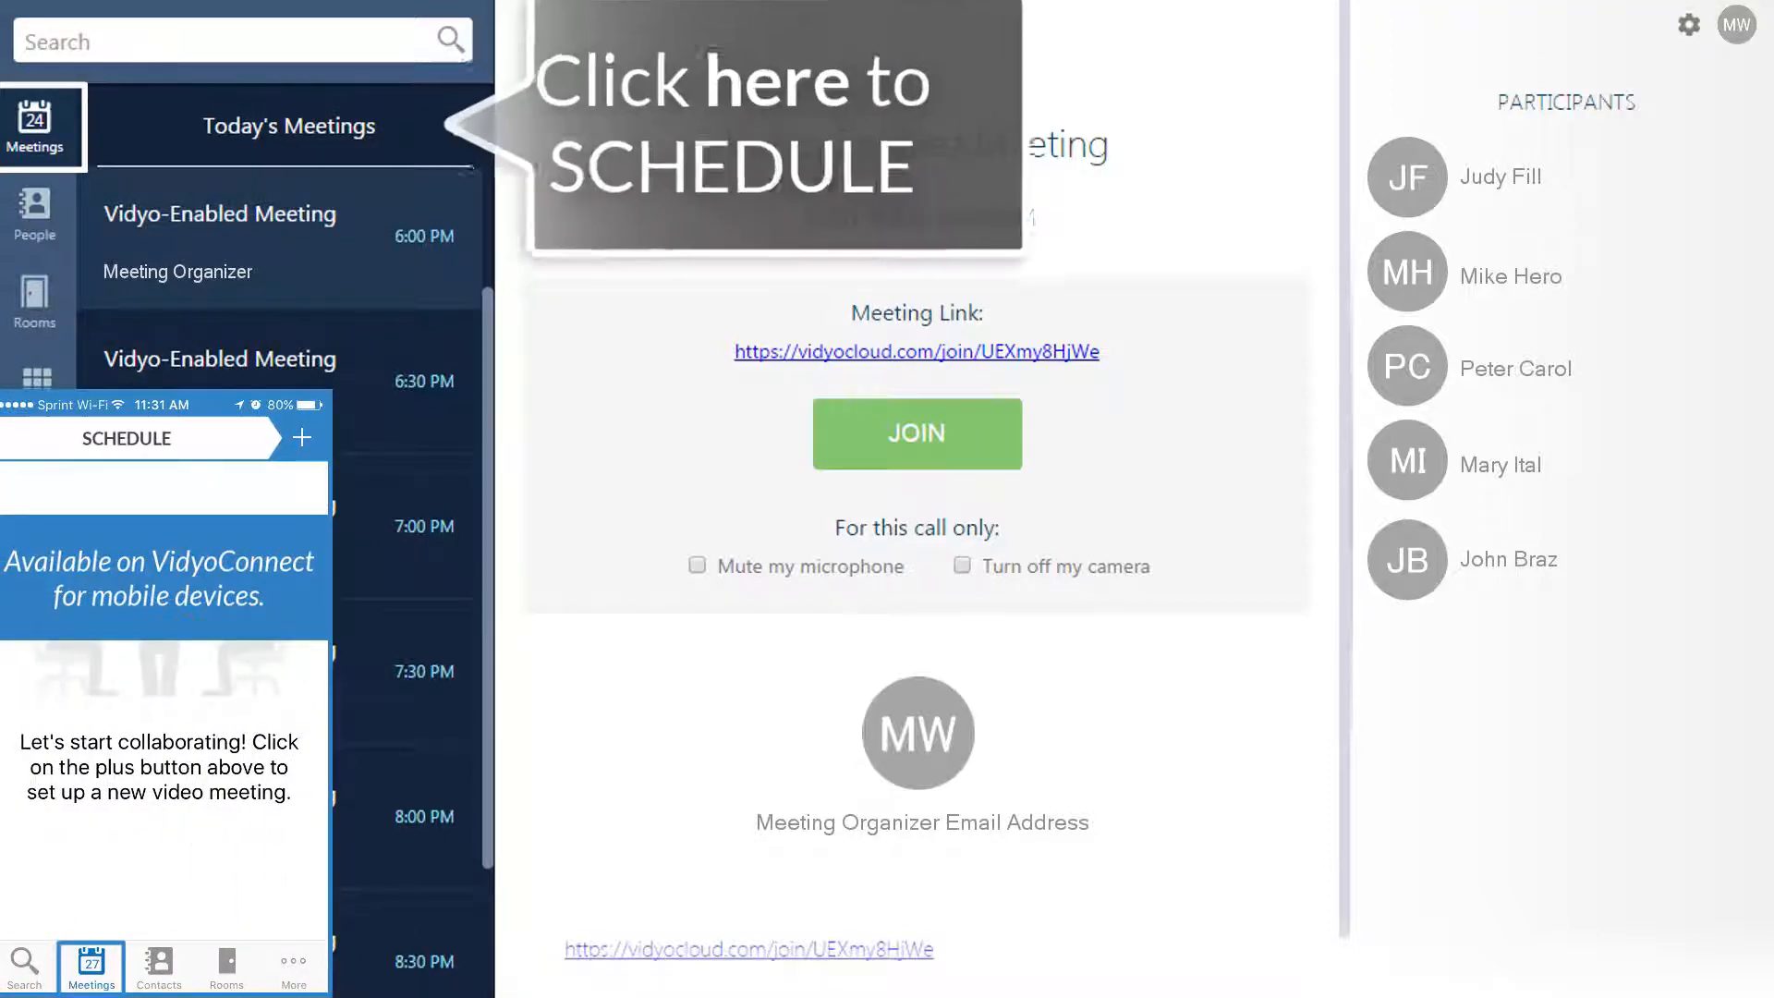
{"action": "scroll", "scroll_direction": "down", "scroll_amount": 3}
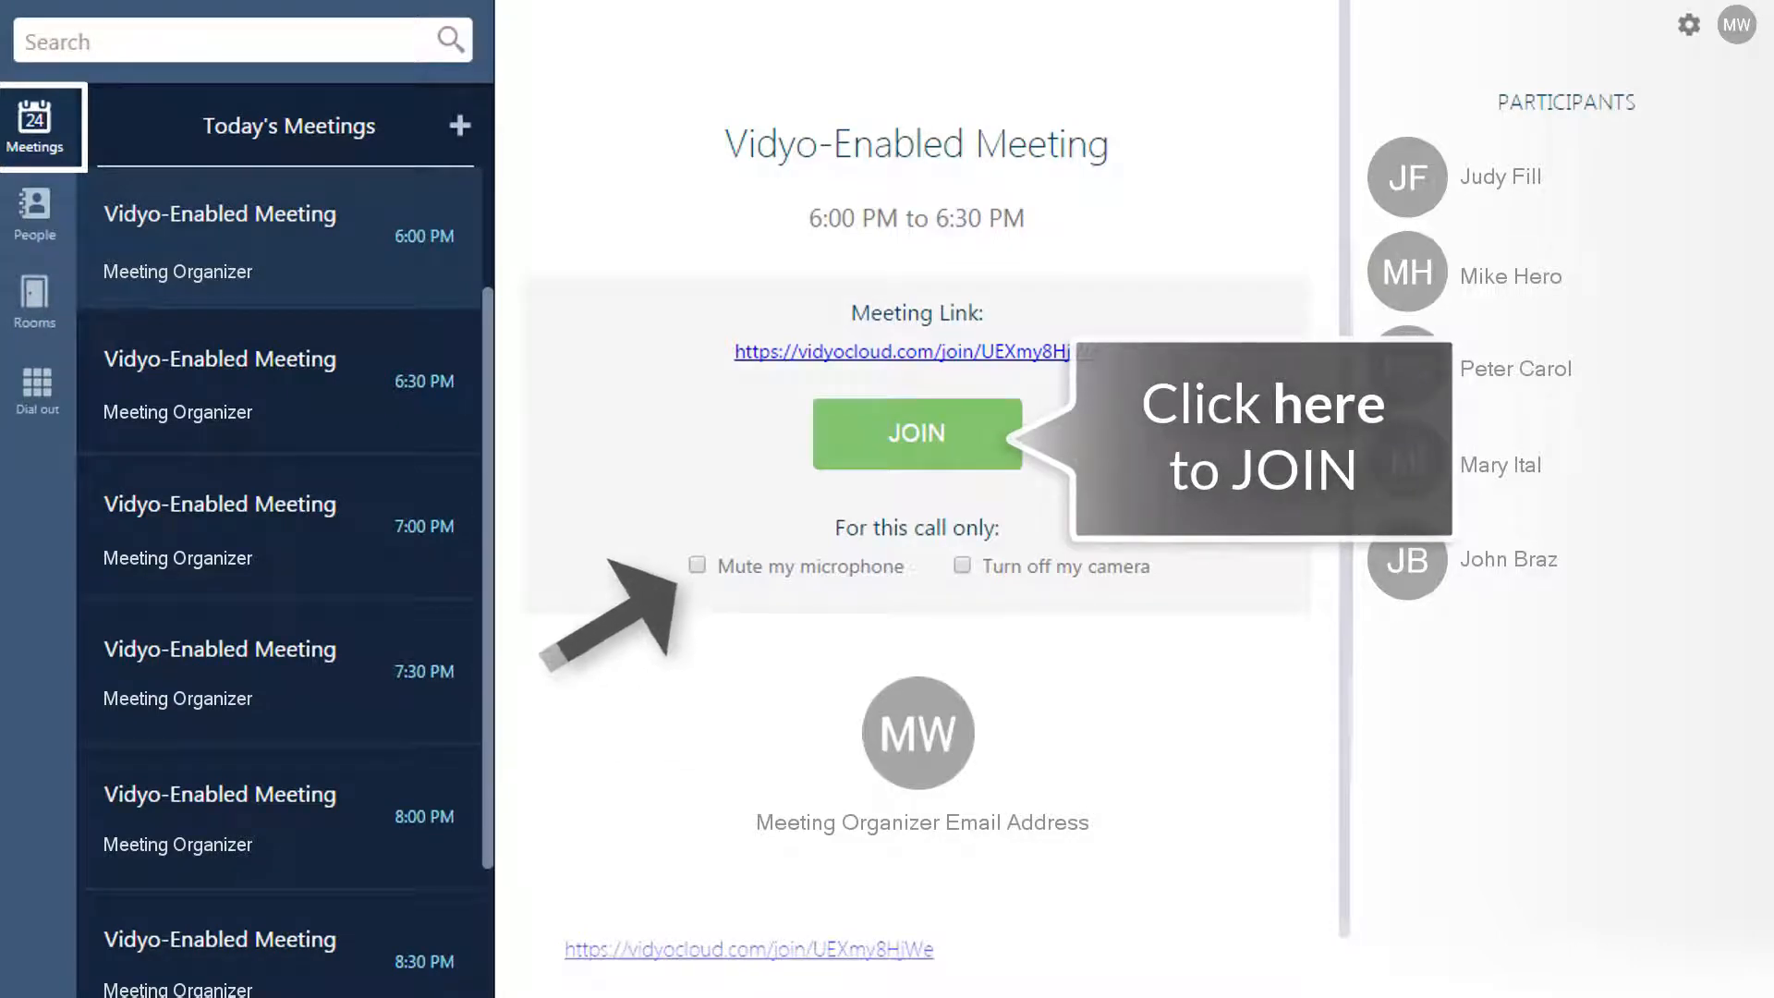
{"action": "left_click", "coordinate": [916, 433]}
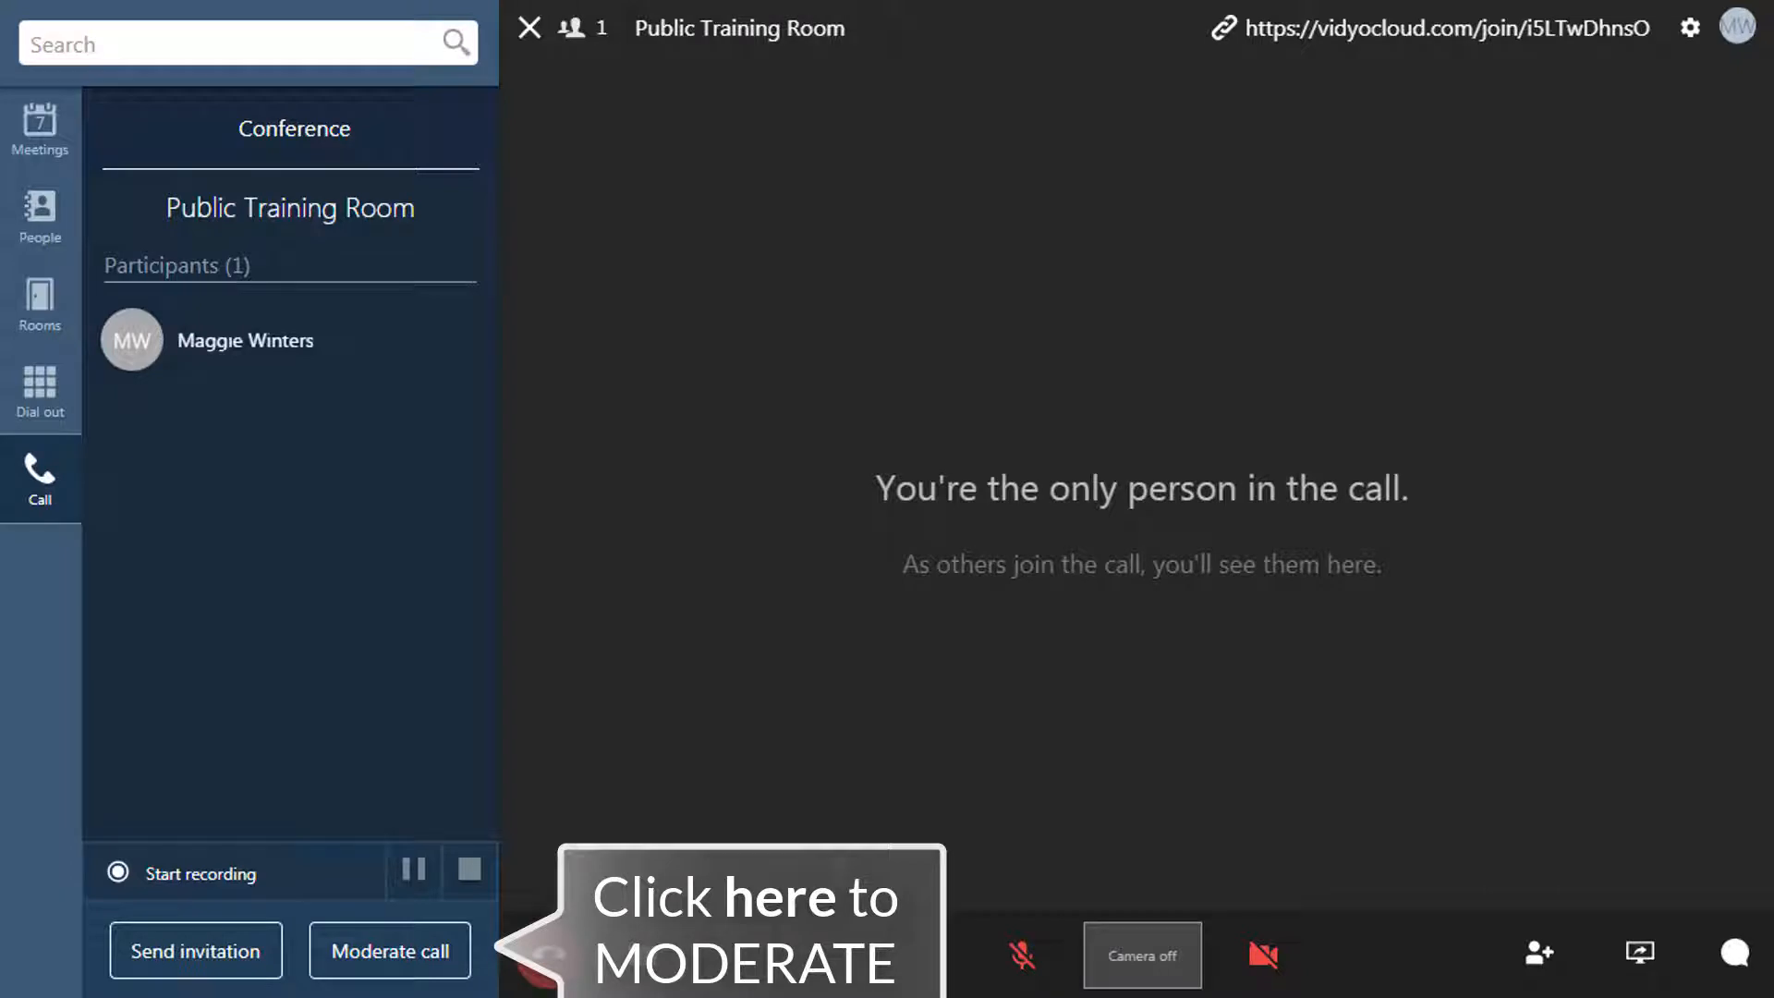
Step: Start recording the 25-participant call from the Conference panel
{"action": "left_click", "coordinate": [389, 951]}
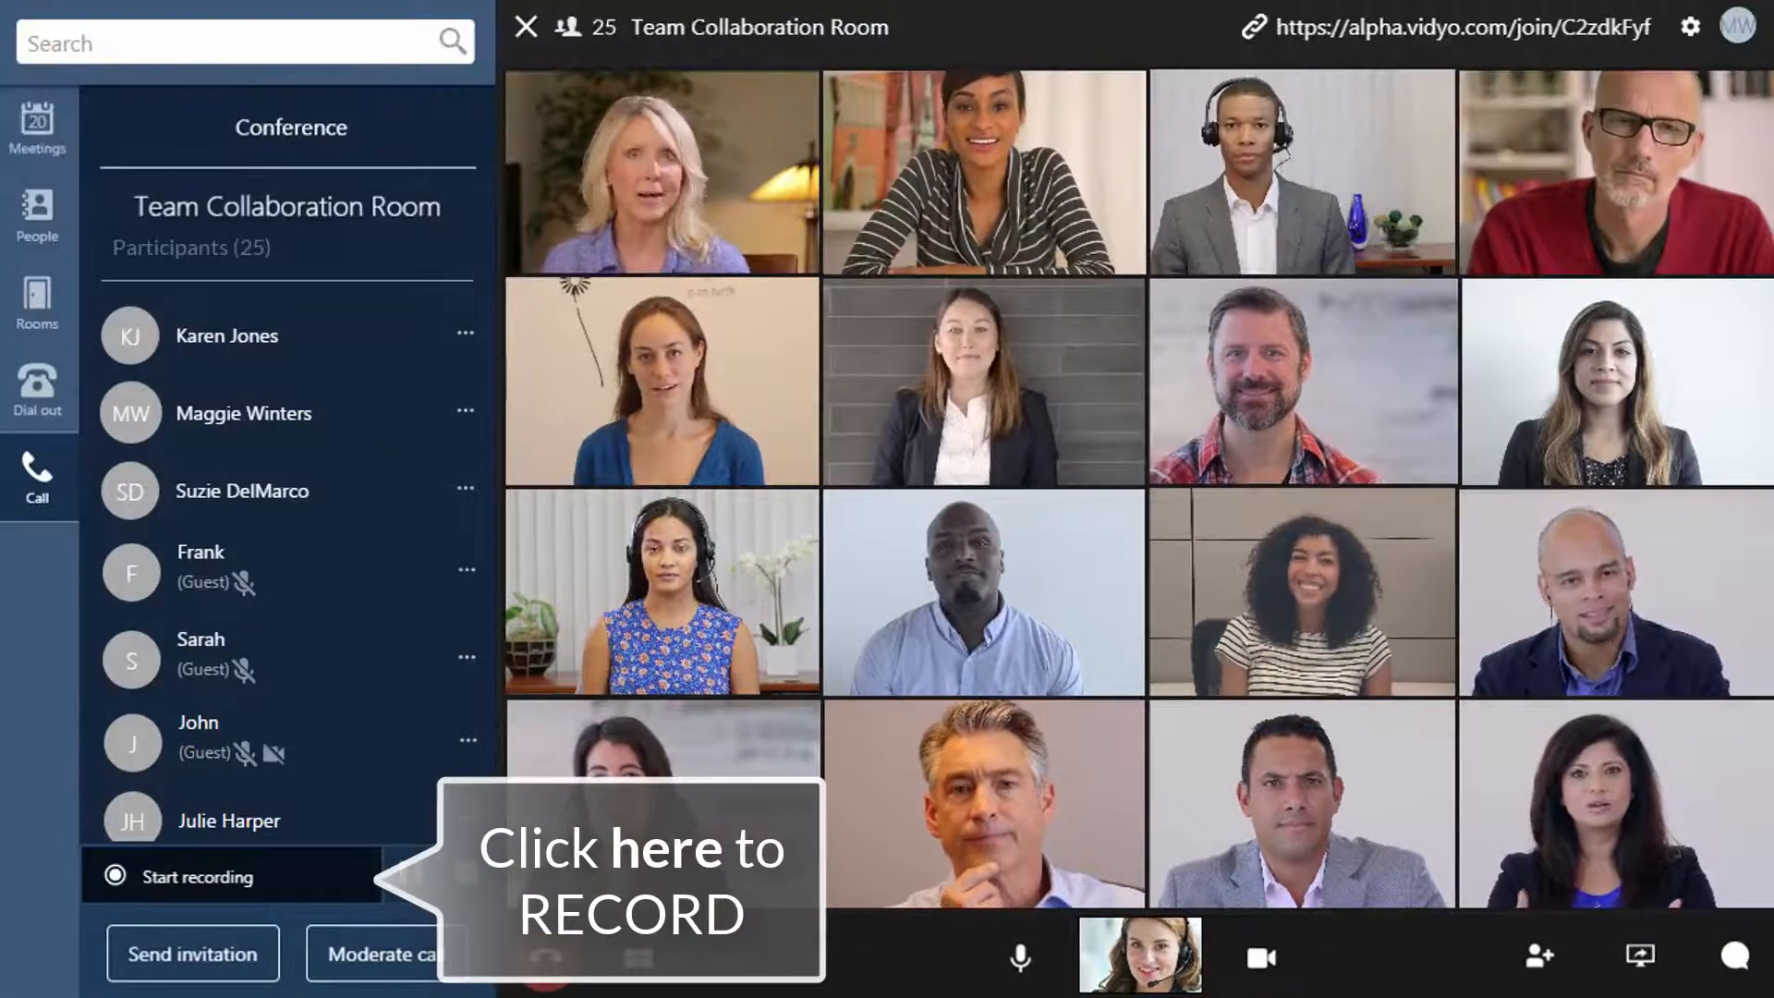
{"action": "left_click", "coordinate": [203, 877]}
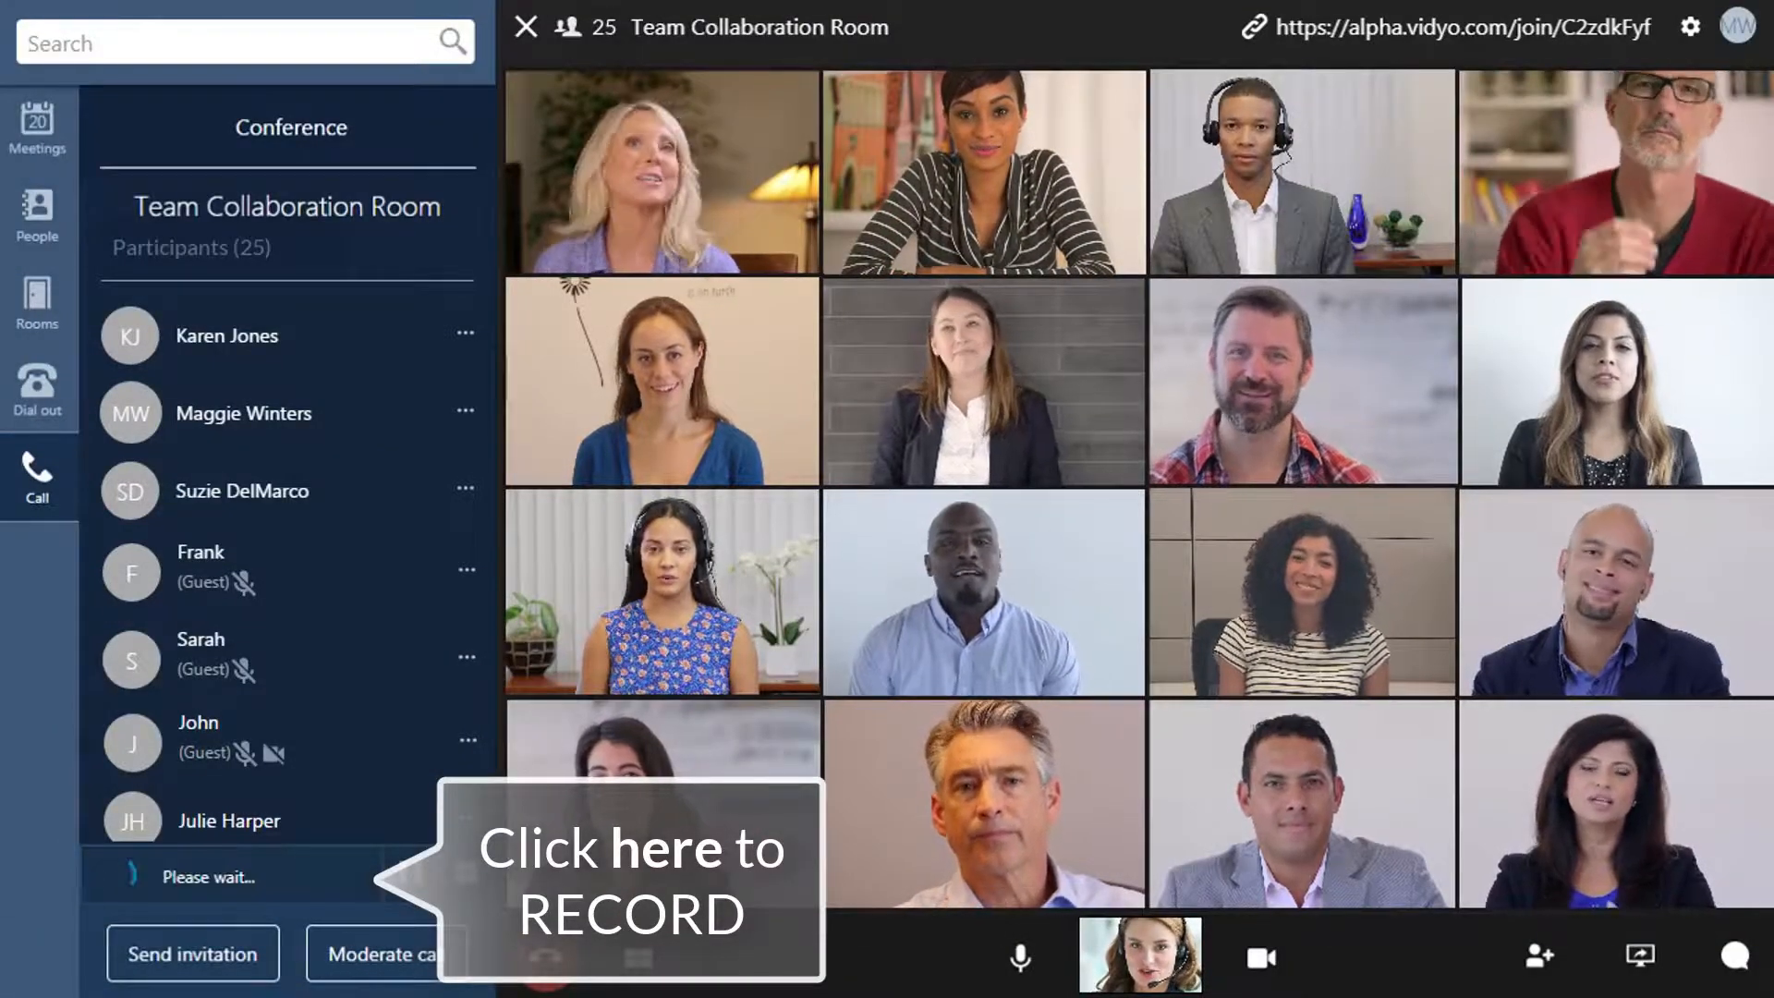